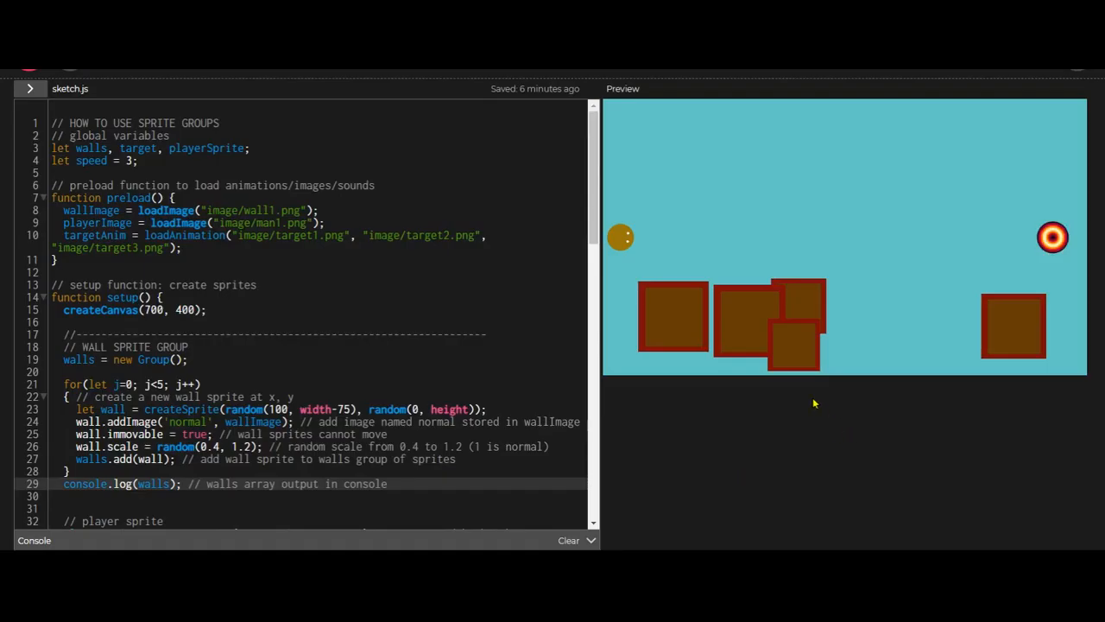
mouse_move(884, 352)
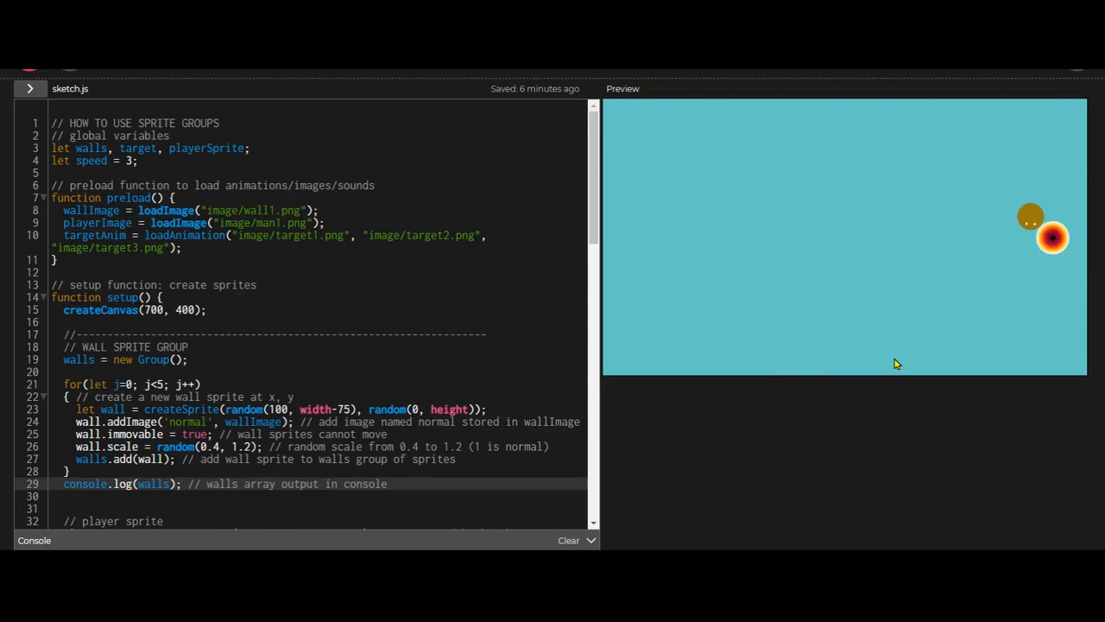
mouse_move(935, 362)
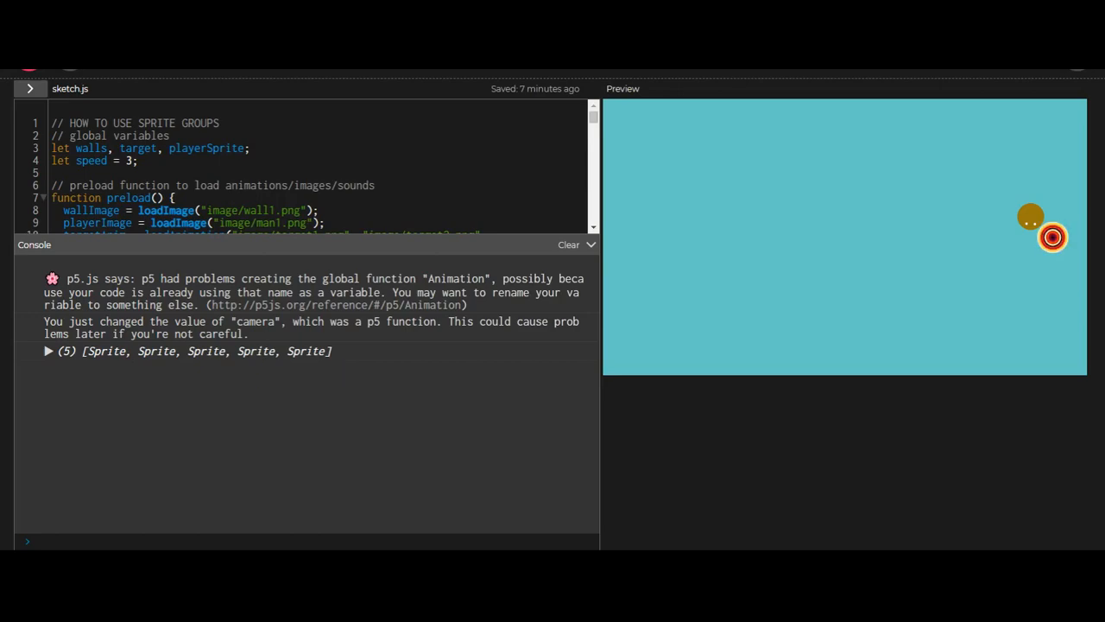
Expand the logged five-sprite walls array and list wall sprite 2's properties
left_click(49, 351)
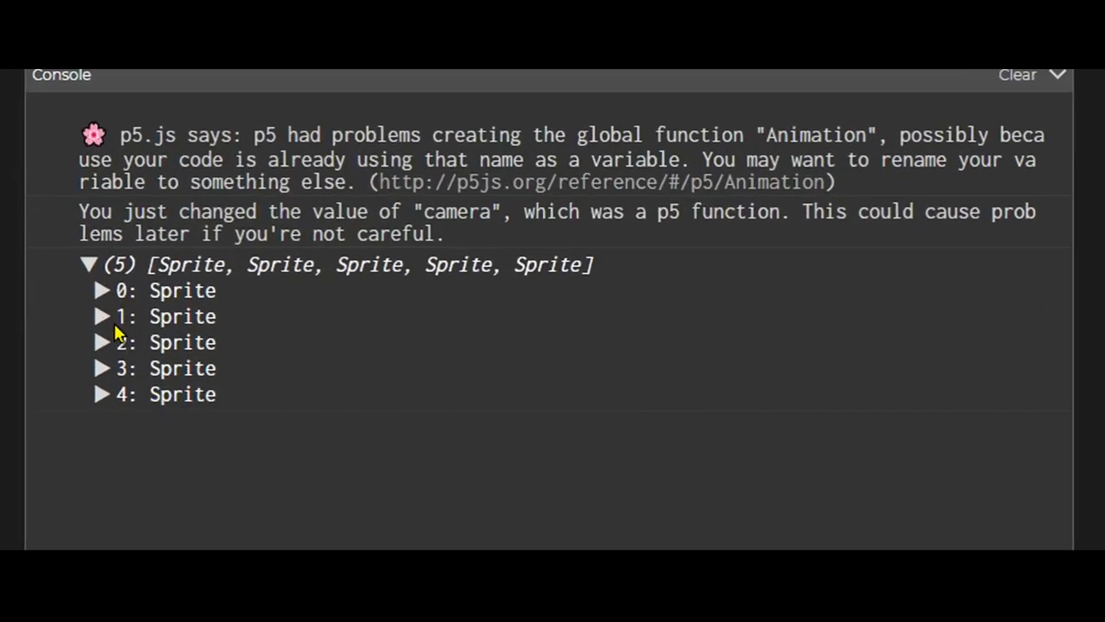
mouse_move(182, 290)
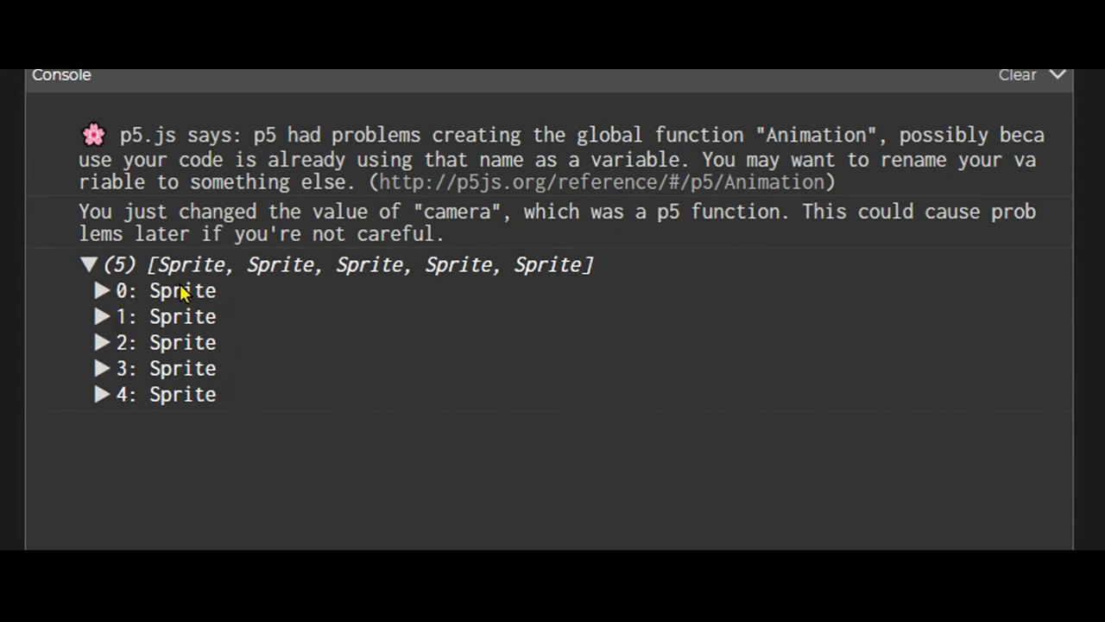
mouse_move(189, 323)
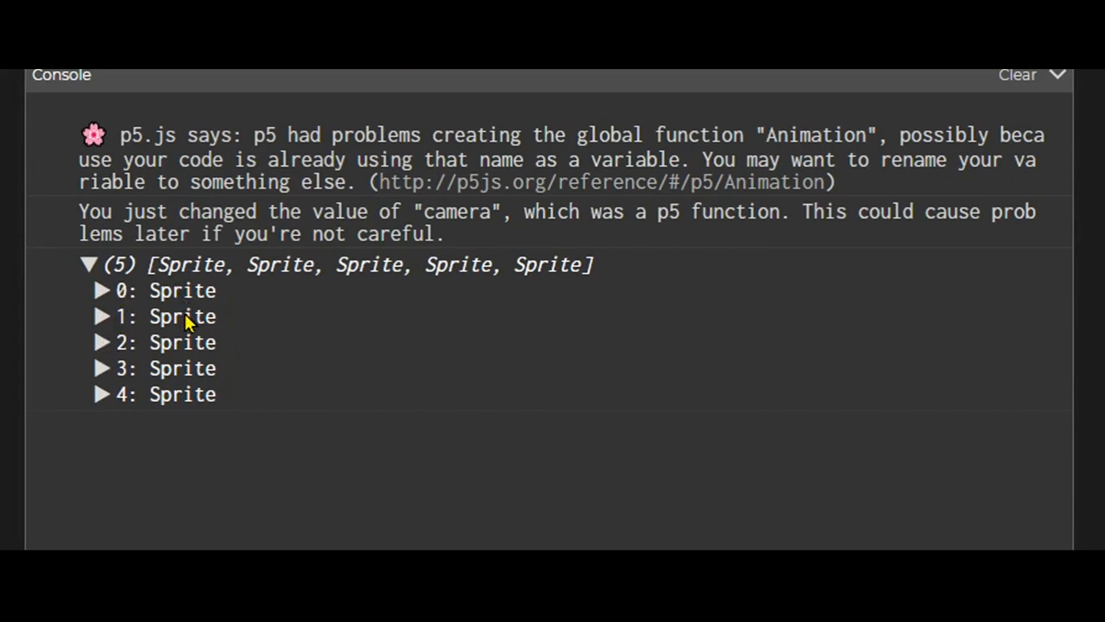
mouse_move(100, 345)
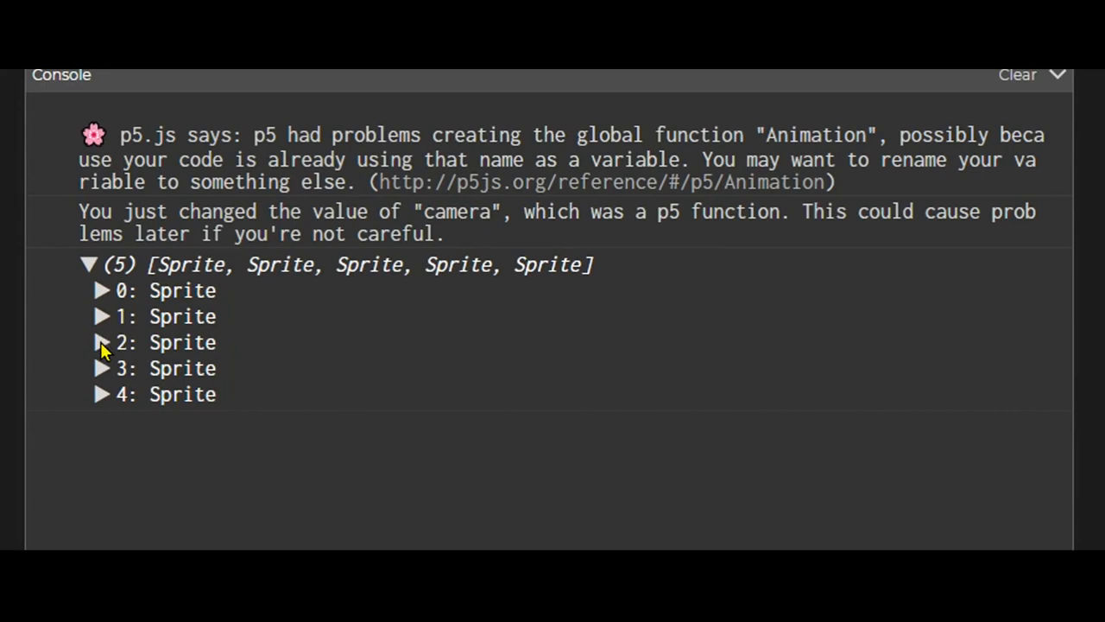
left_click(101, 341)
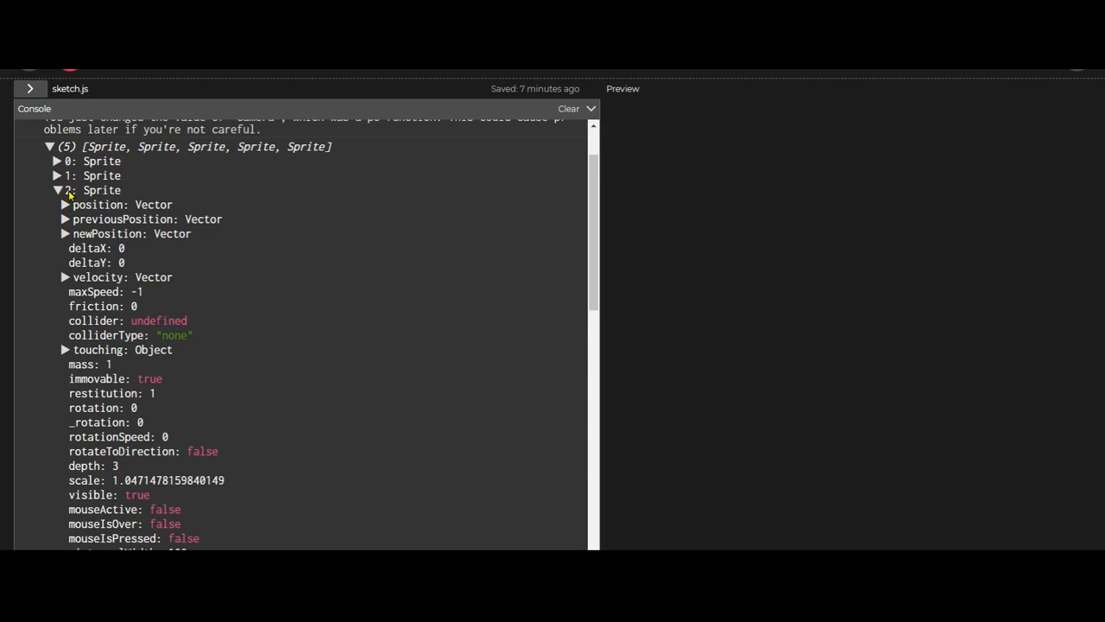
Expand sprite 2's position vector (x 212, y 321) and scroll through its remaining properties
left_click(66, 203)
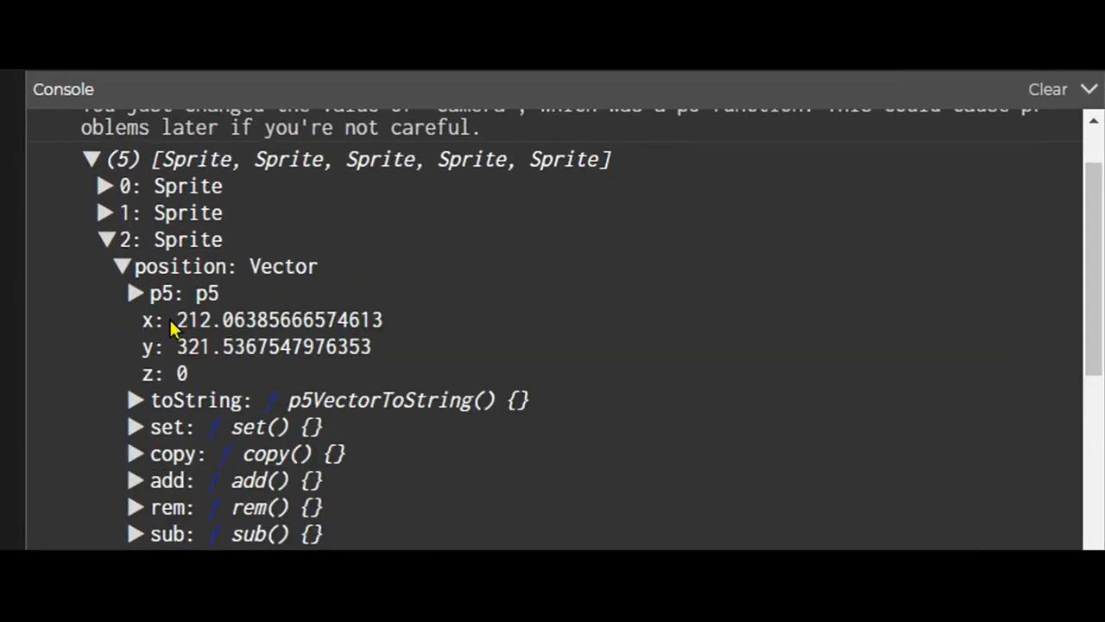
mouse_move(180, 354)
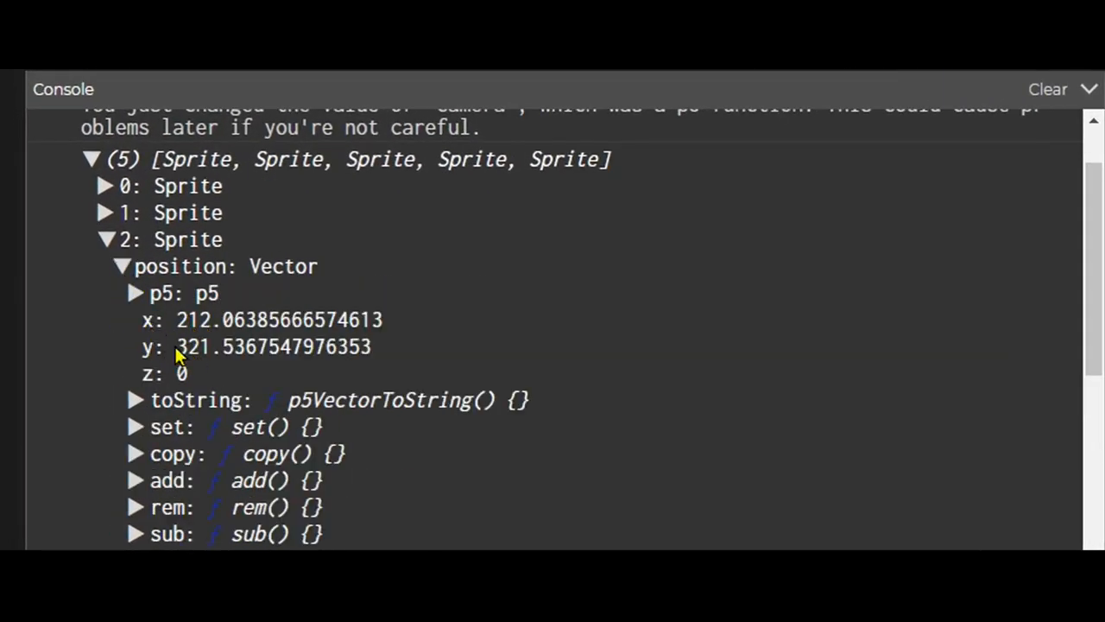
scroll("down", 3)
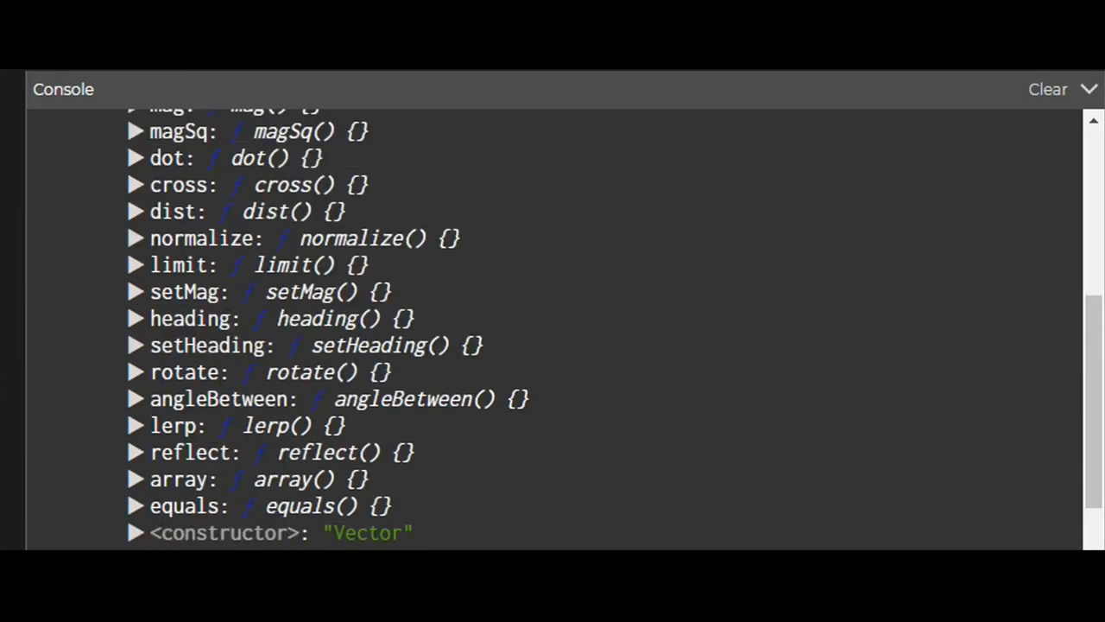
scroll("down", 3)
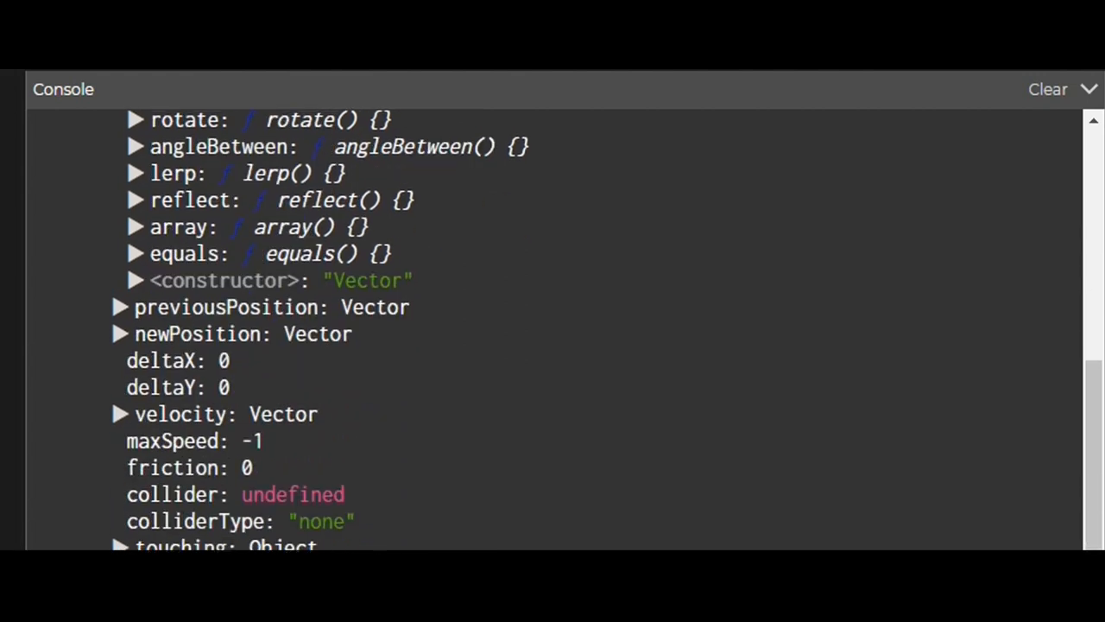
scroll("down", 3)
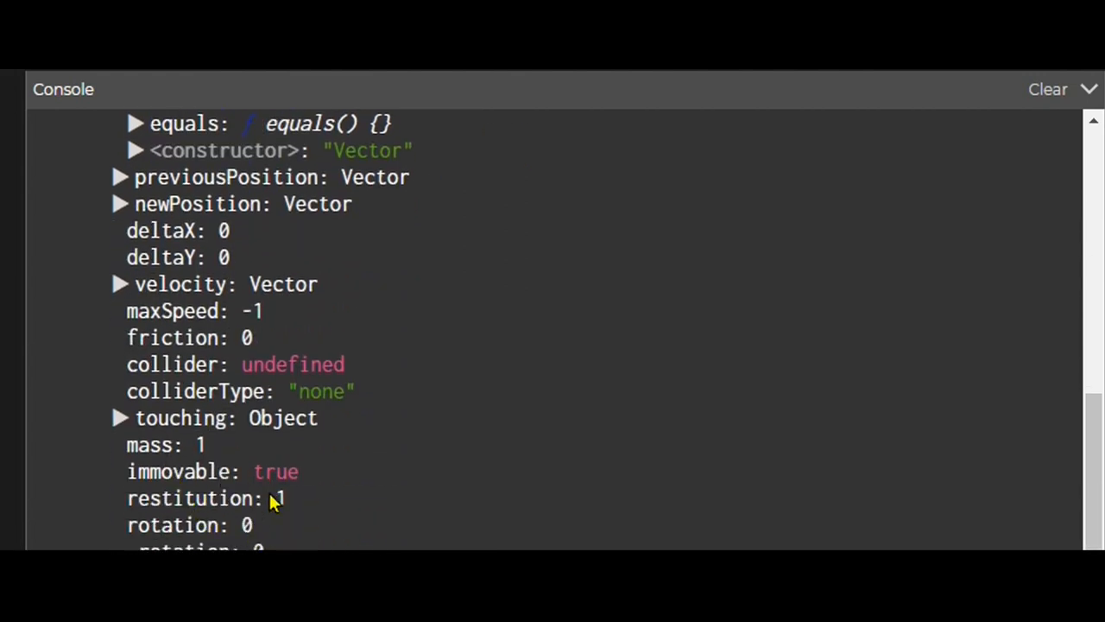
scroll("down", 3)
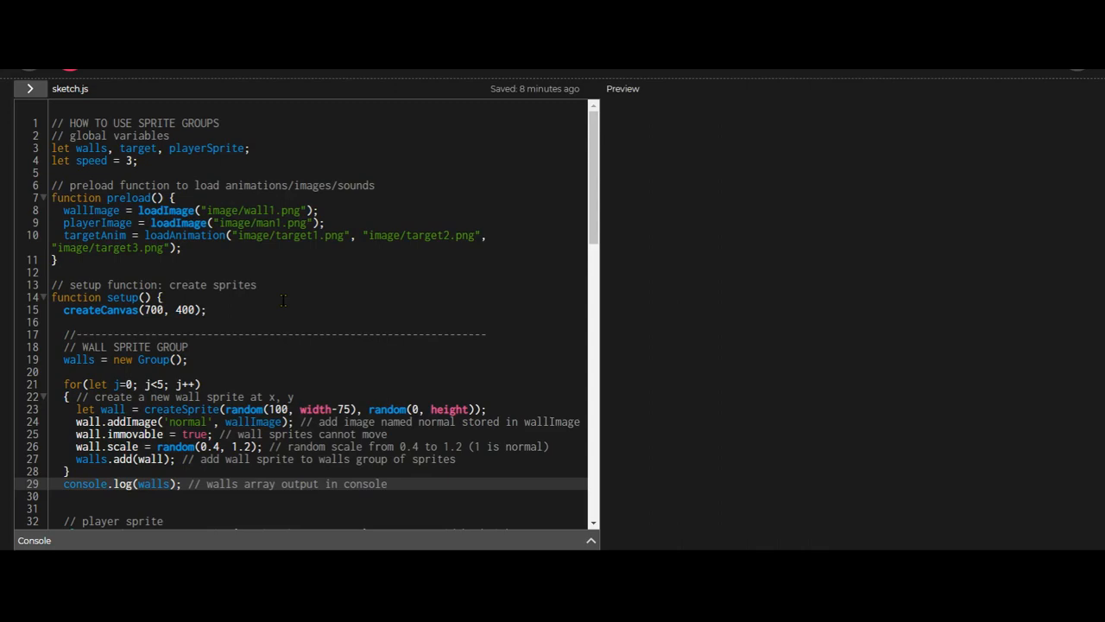
scroll("down", 3)
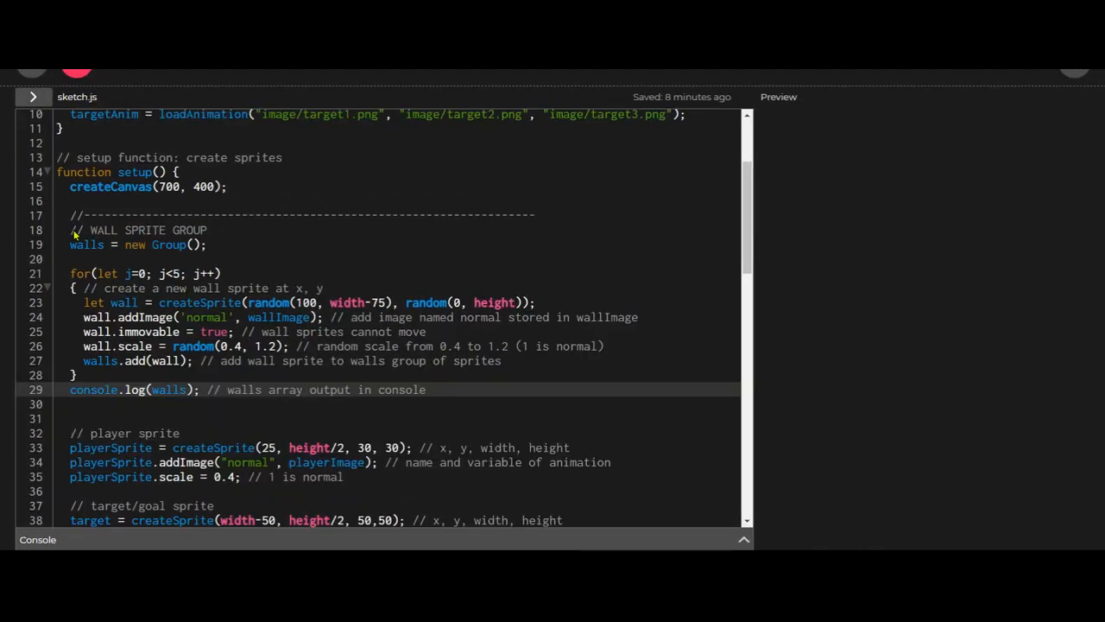
double_click(135, 245)
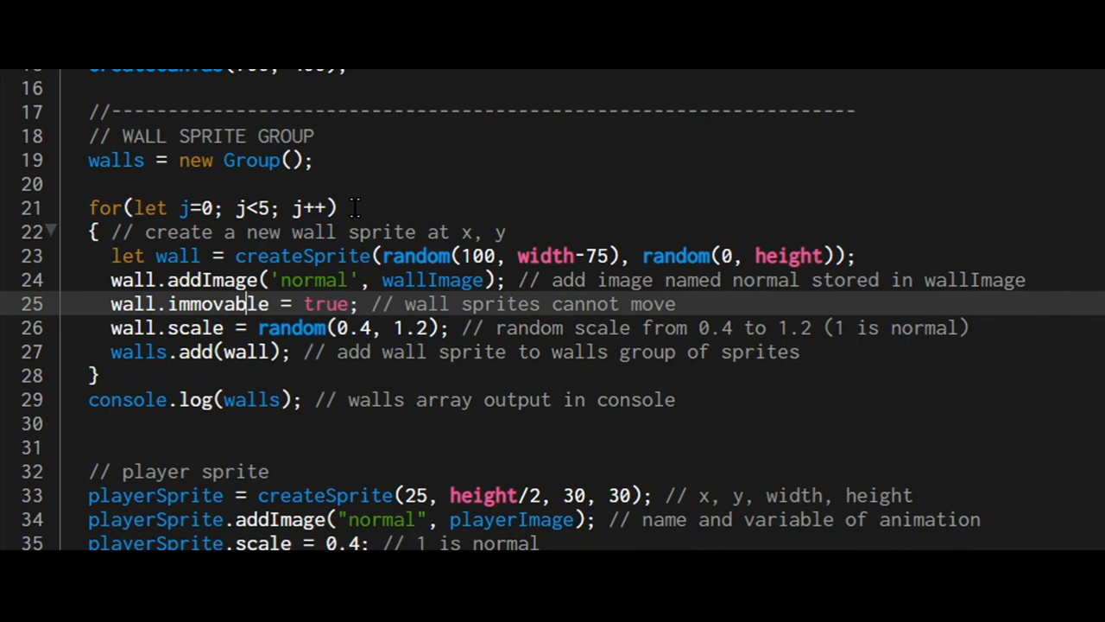
mouse_move(111, 262)
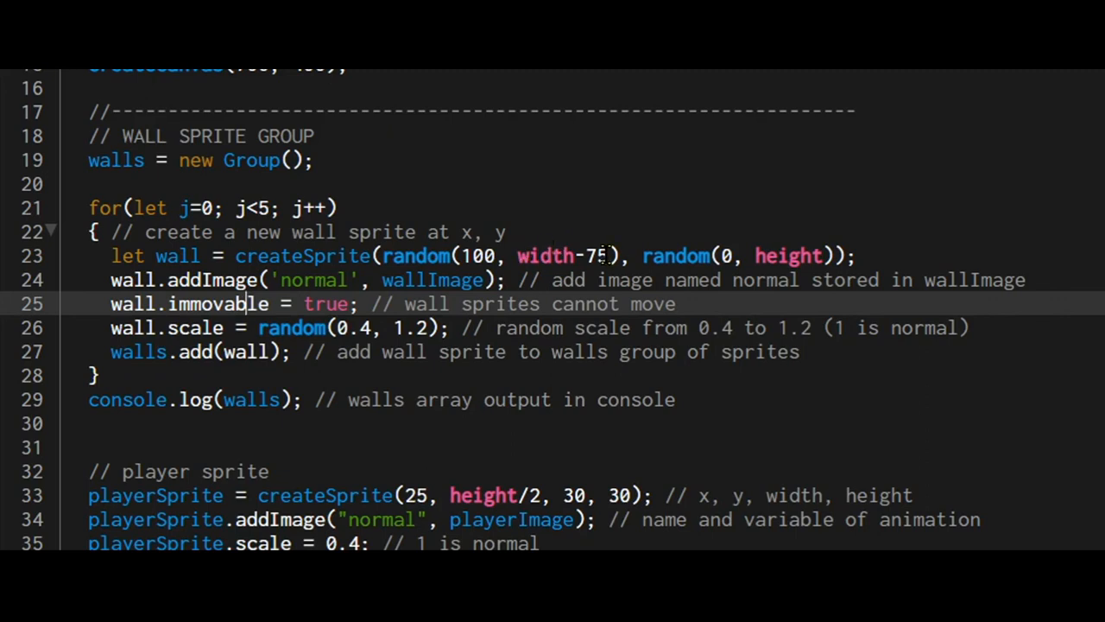
mouse_move(577, 240)
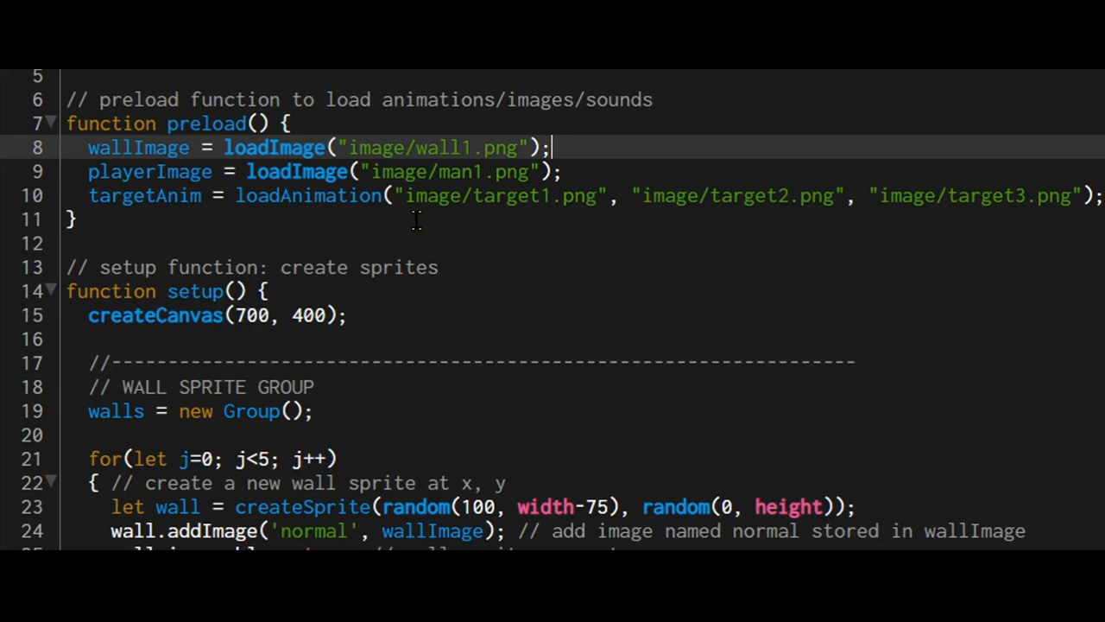
scroll("down", 3)
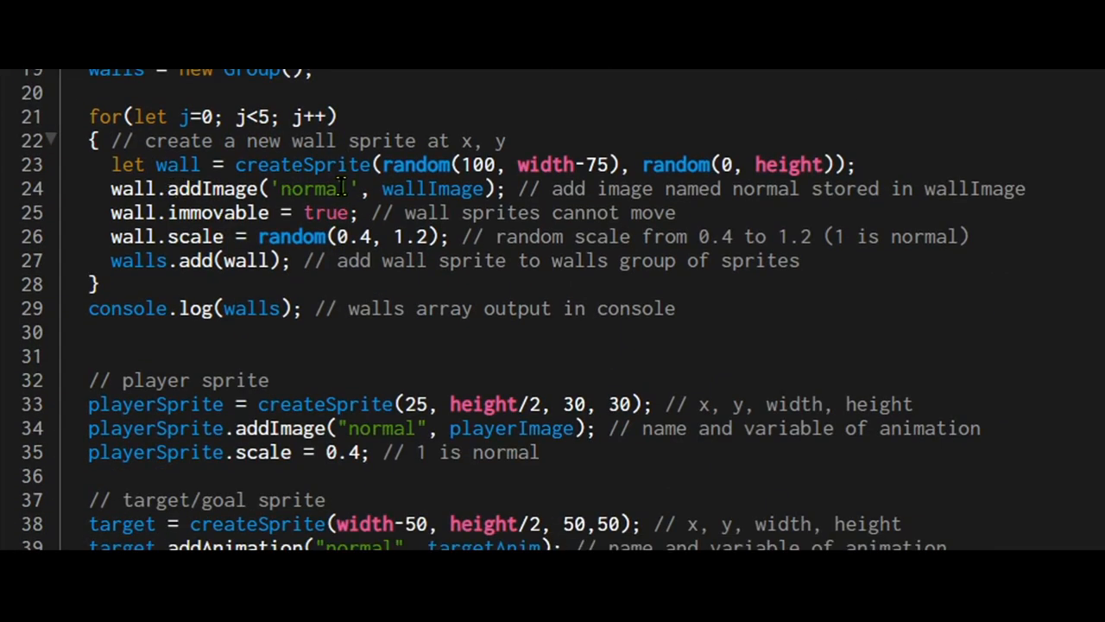
double_click(432, 189)
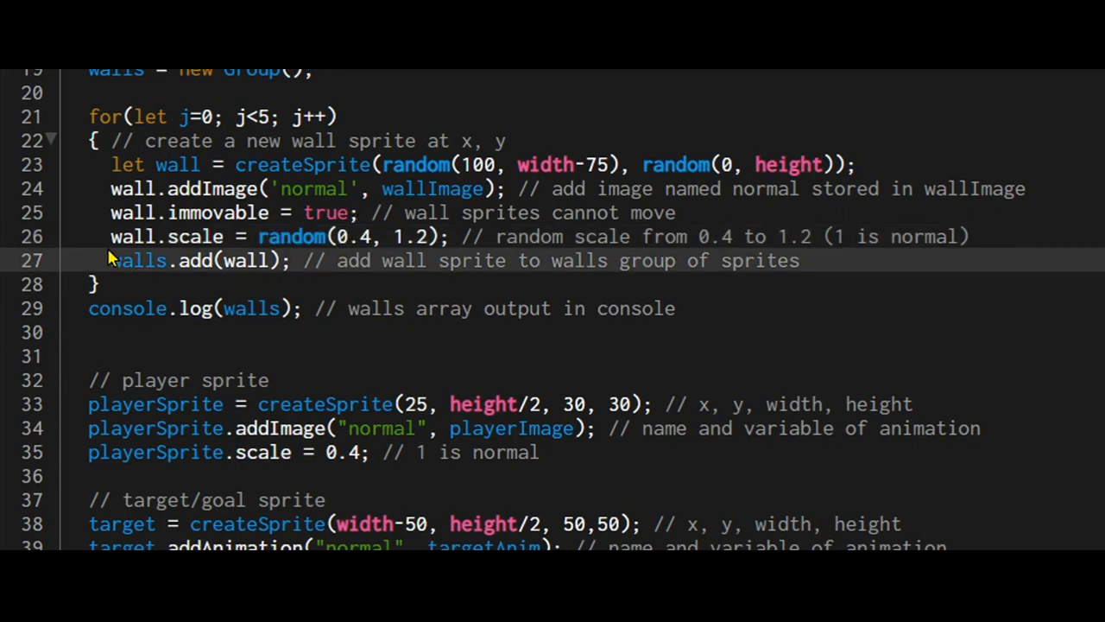
mouse_move(259, 249)
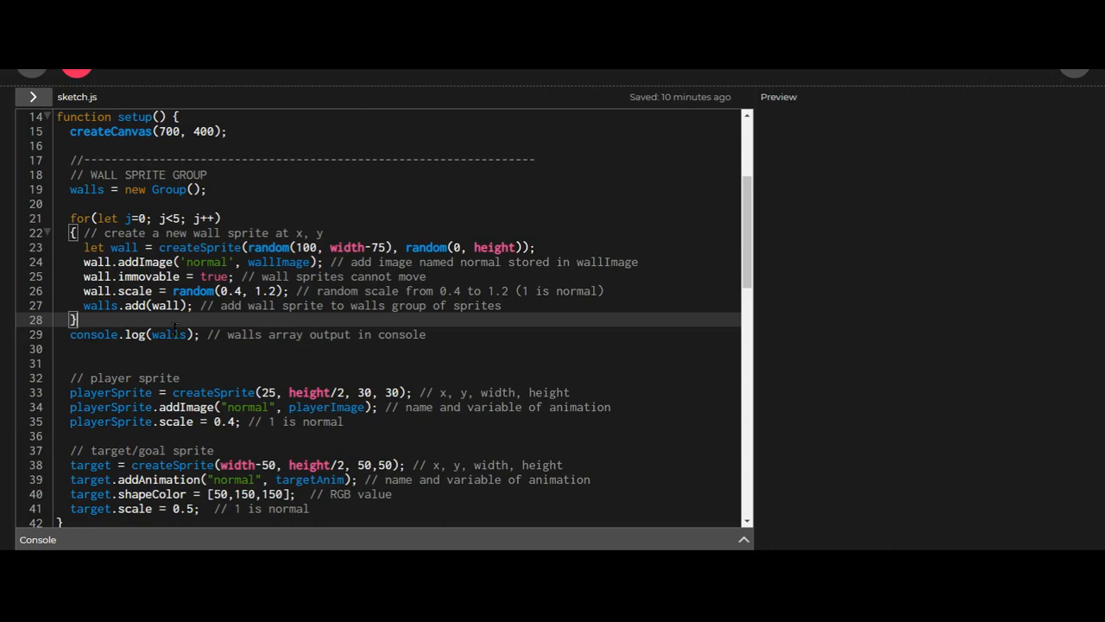
scroll("up", 3)
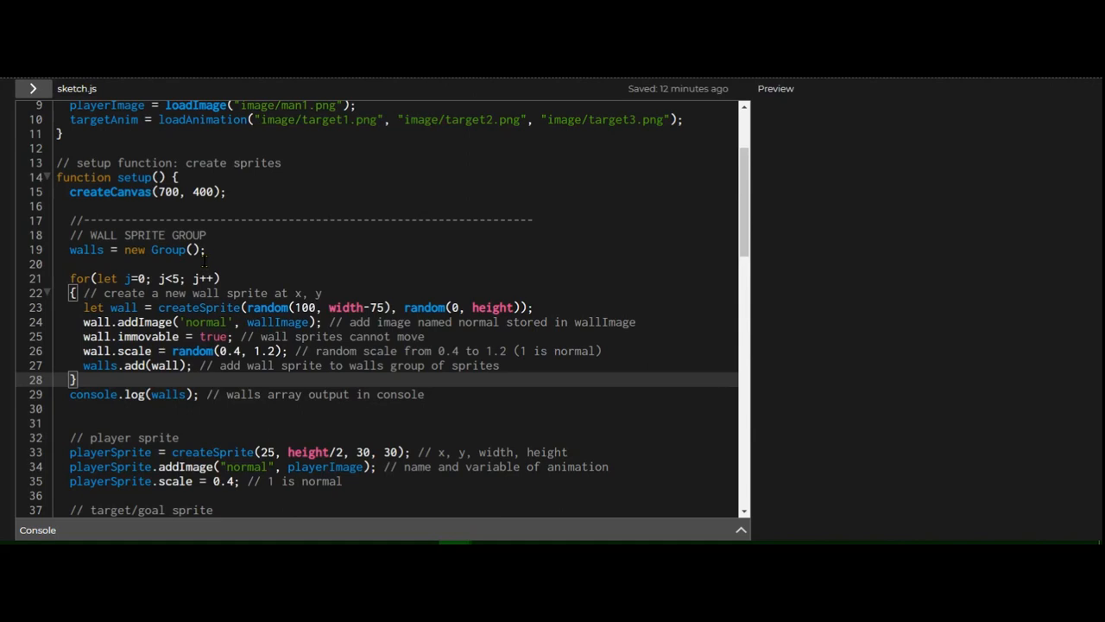
scroll("down", 3)
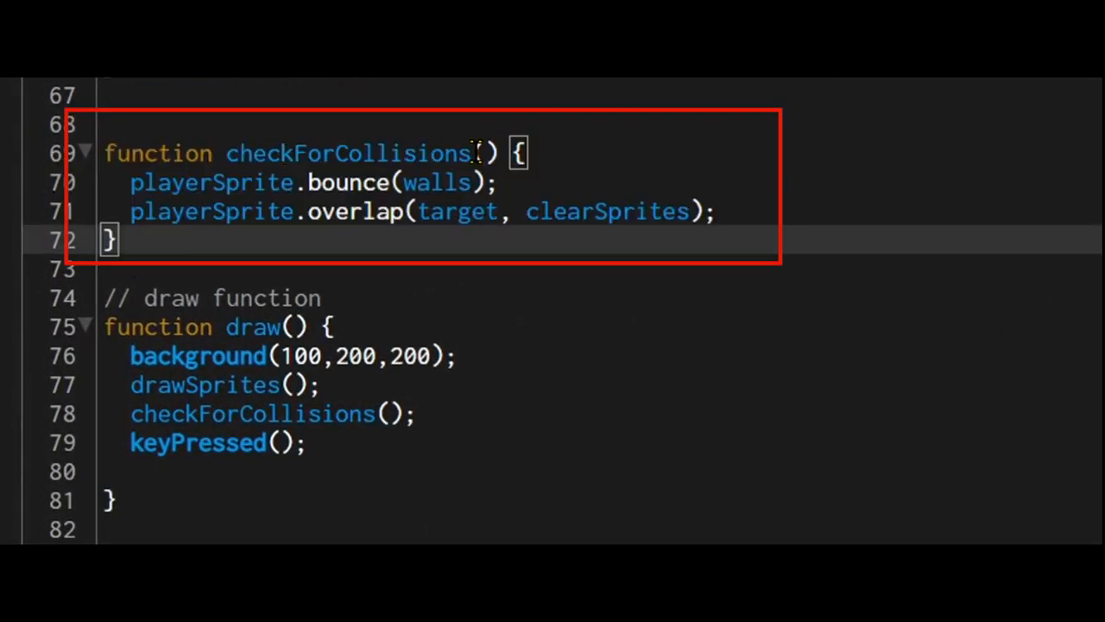
double_click(251, 413)
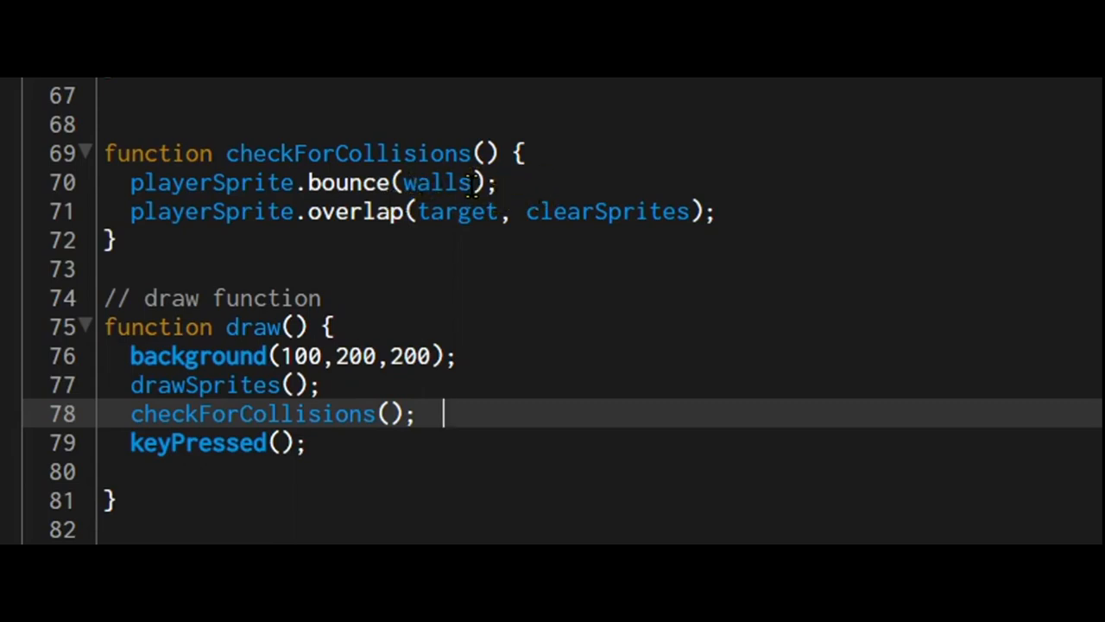
left_click(497, 183)
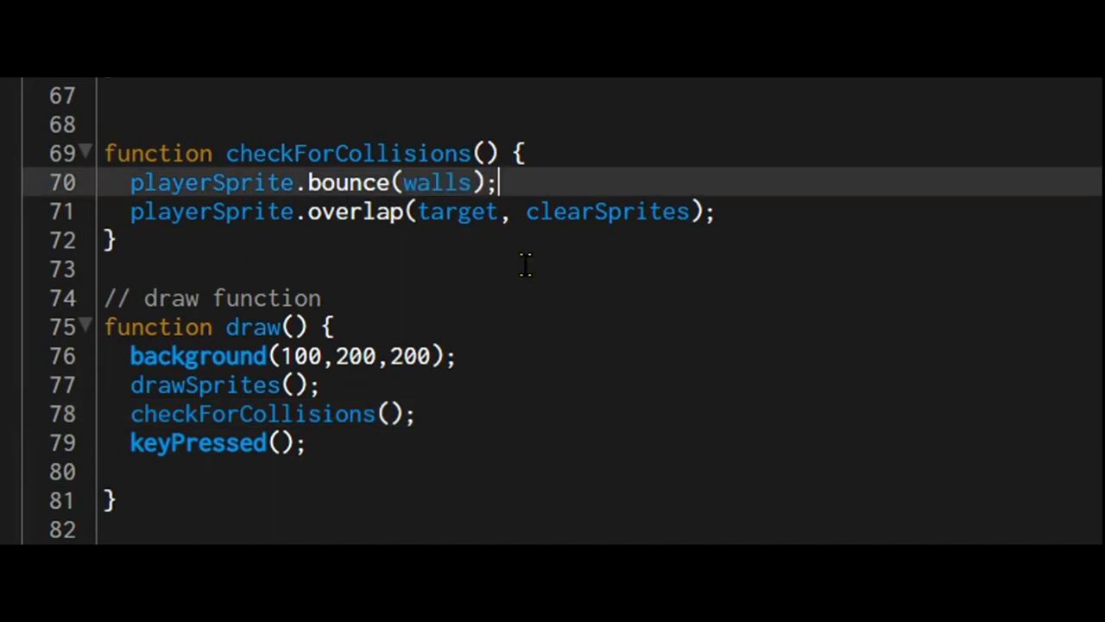